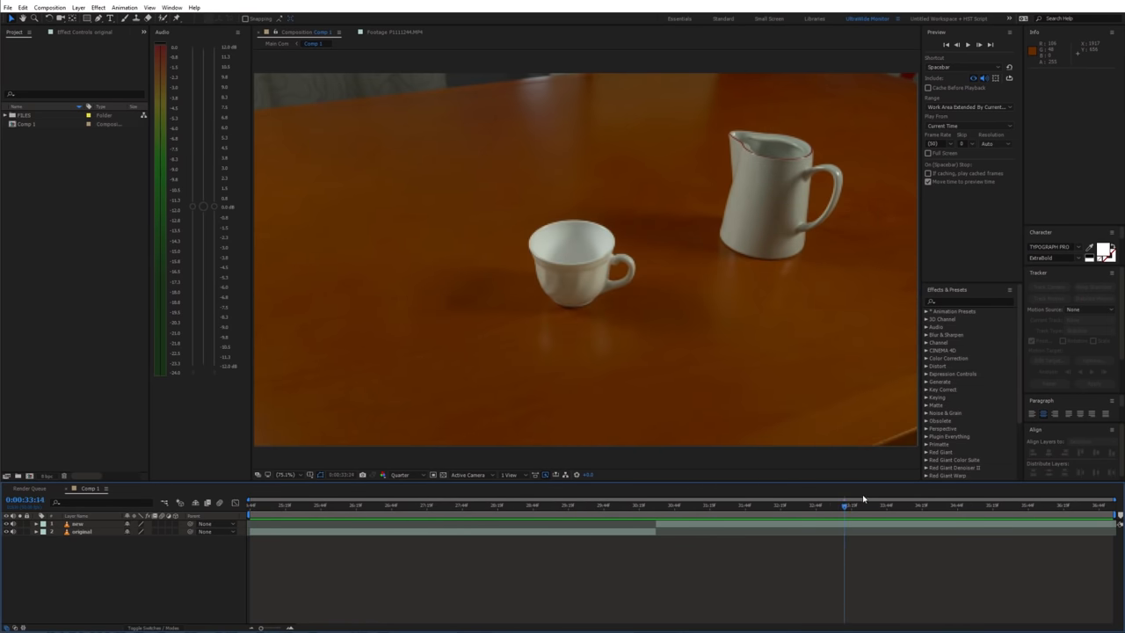
- Move the playhead to 0:00:28:37, where the socket splitter sits on the table
{"action": "left_click", "coordinate": [636, 504]}
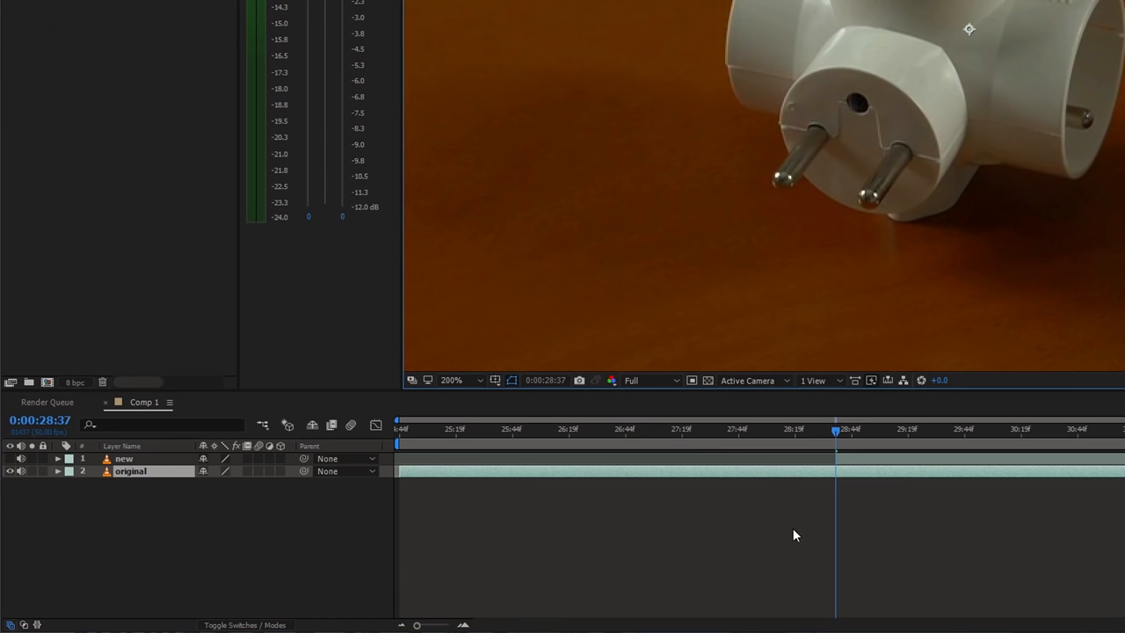
- Duplicate the layer and close a mask path around the white cup and its handle
{"action": "key", "text": "ctrl+d"}
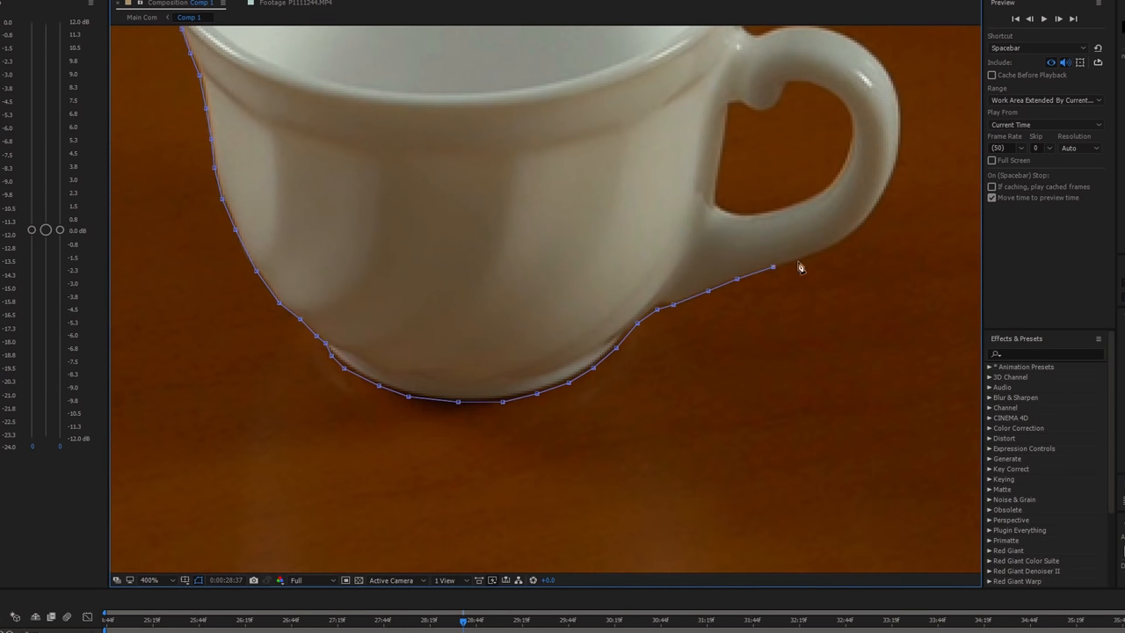
{"action": "left_click", "coordinate": [149, 579]}
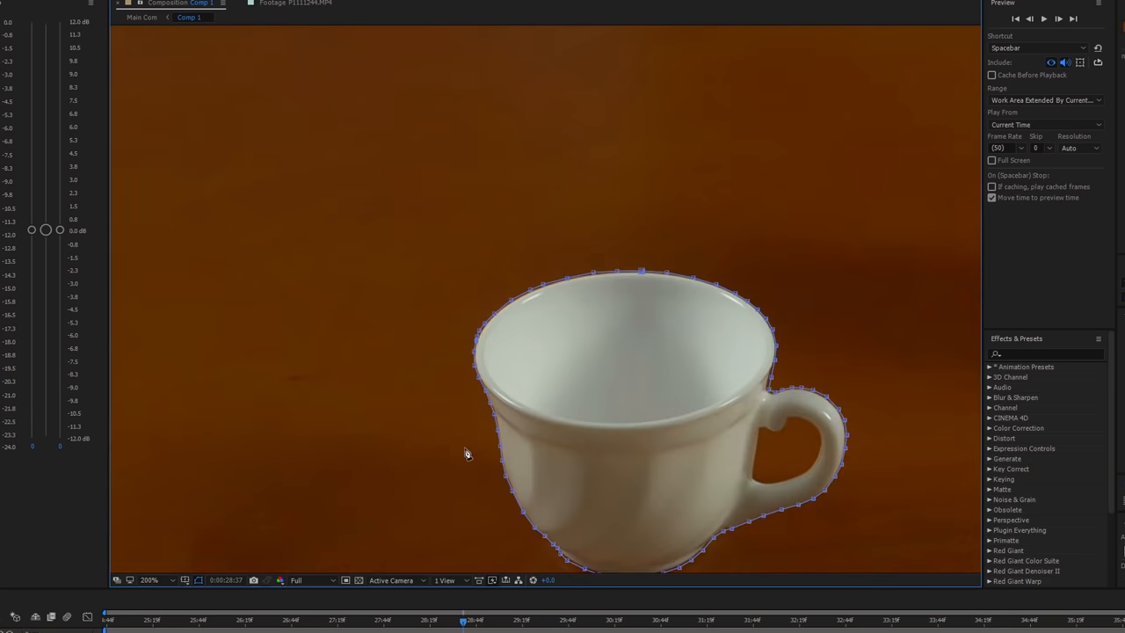
{"action": "left_click", "coordinate": [149, 579]}
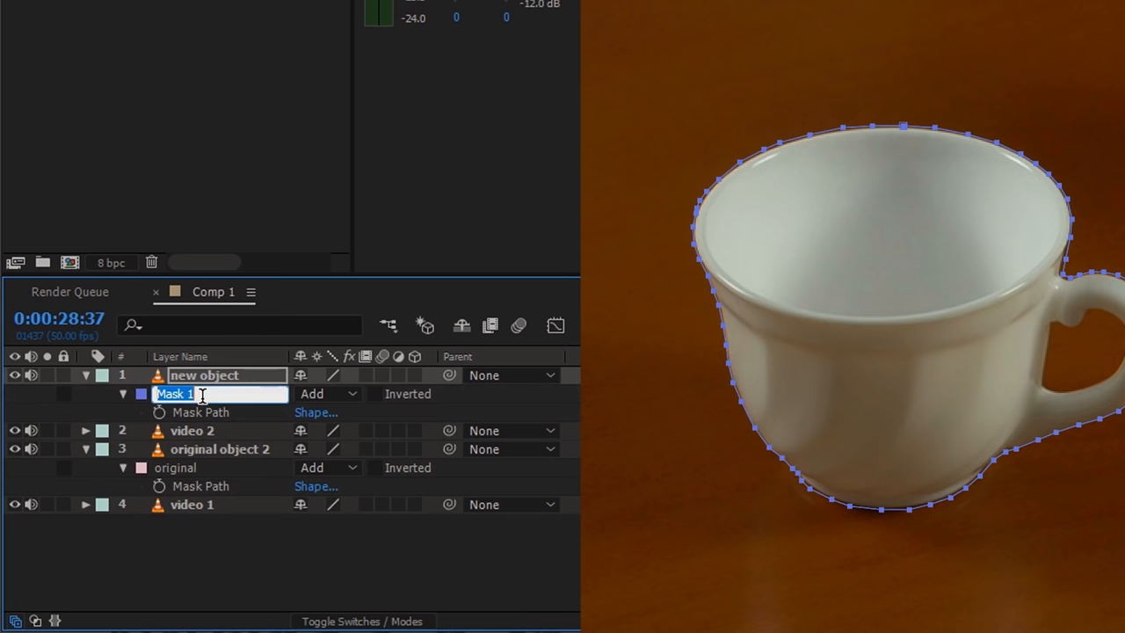
- Rename the cup mask 'new' and set the copied 'original' mask's mode to None
{"action": "type", "text": "new"}
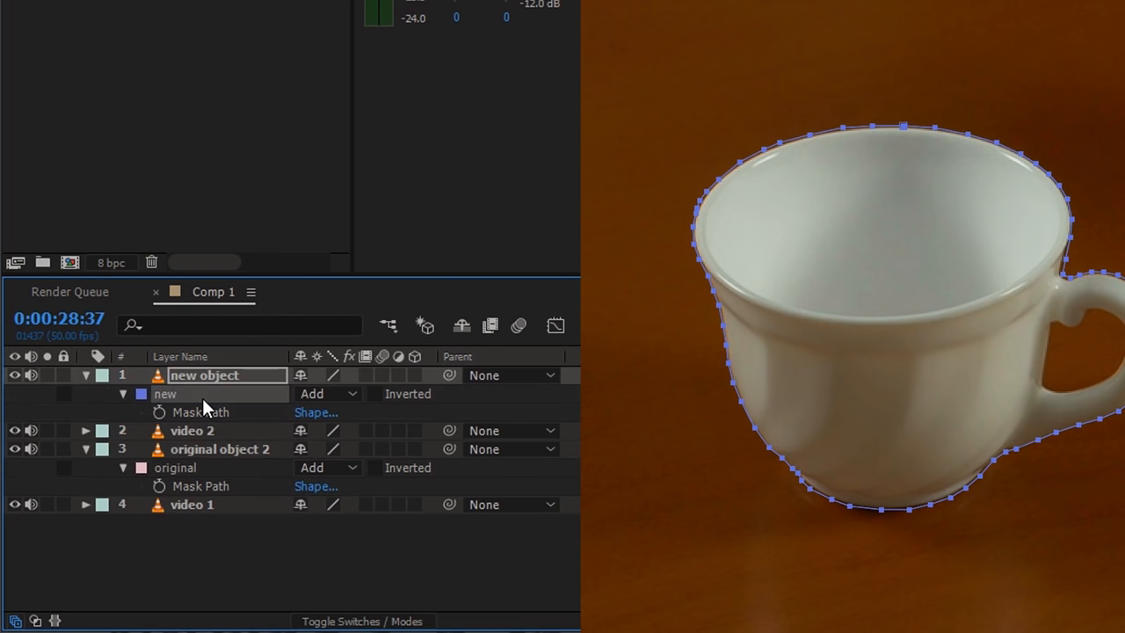
{"action": "mouse_move", "coordinate": [184, 482]}
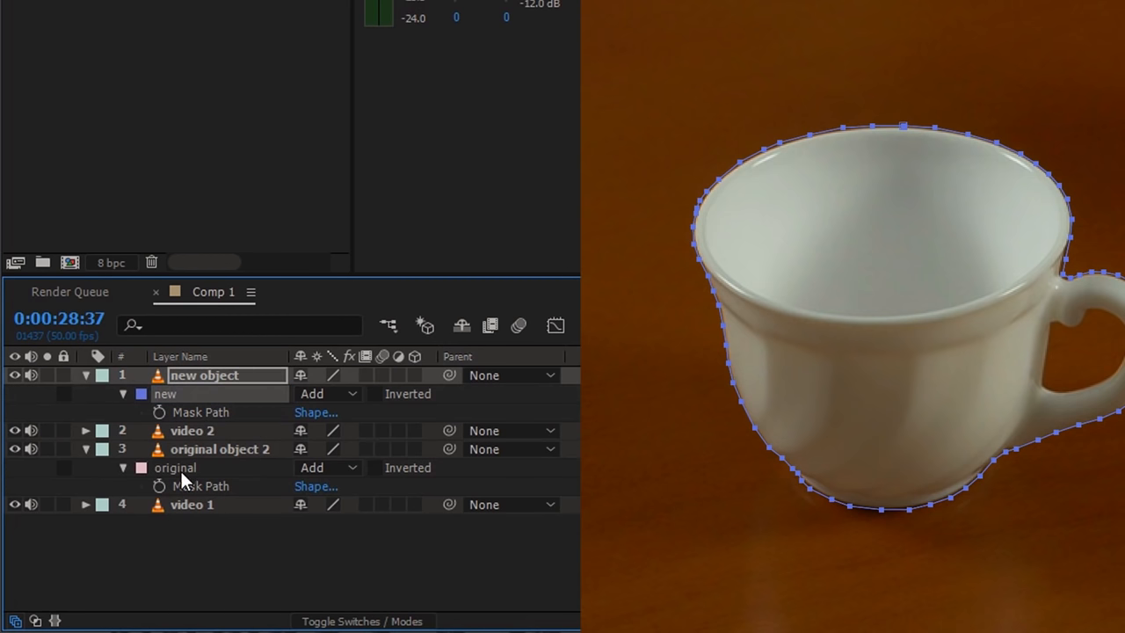
{"action": "left_click", "coordinate": [220, 449]}
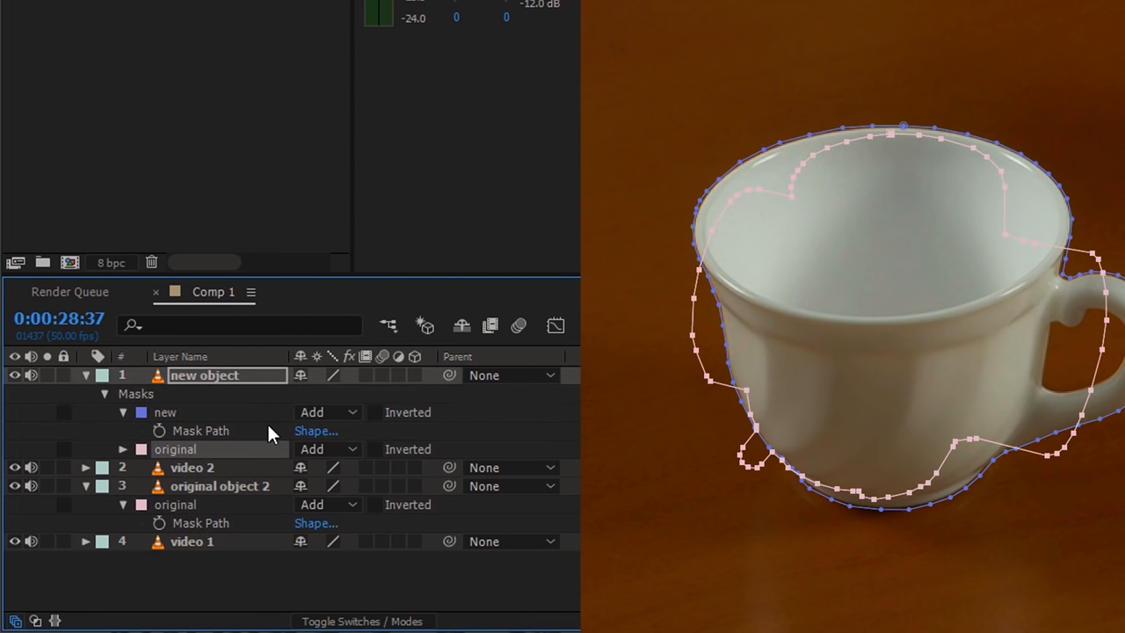
{"action": "left_click", "coordinate": [327, 449]}
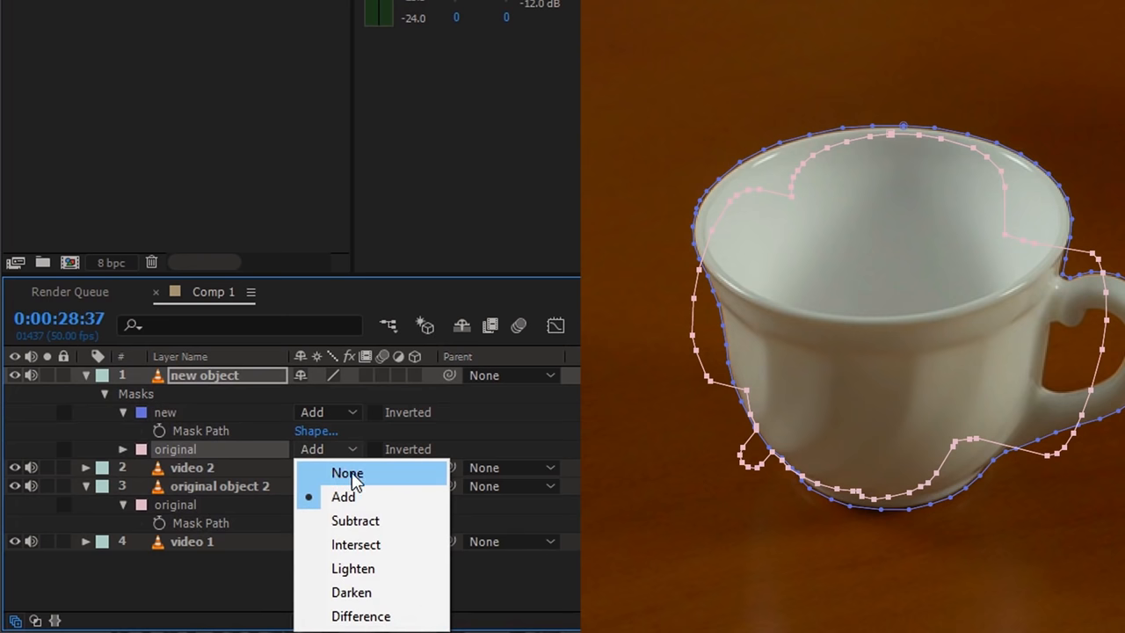
{"action": "left_click", "coordinate": [347, 473]}
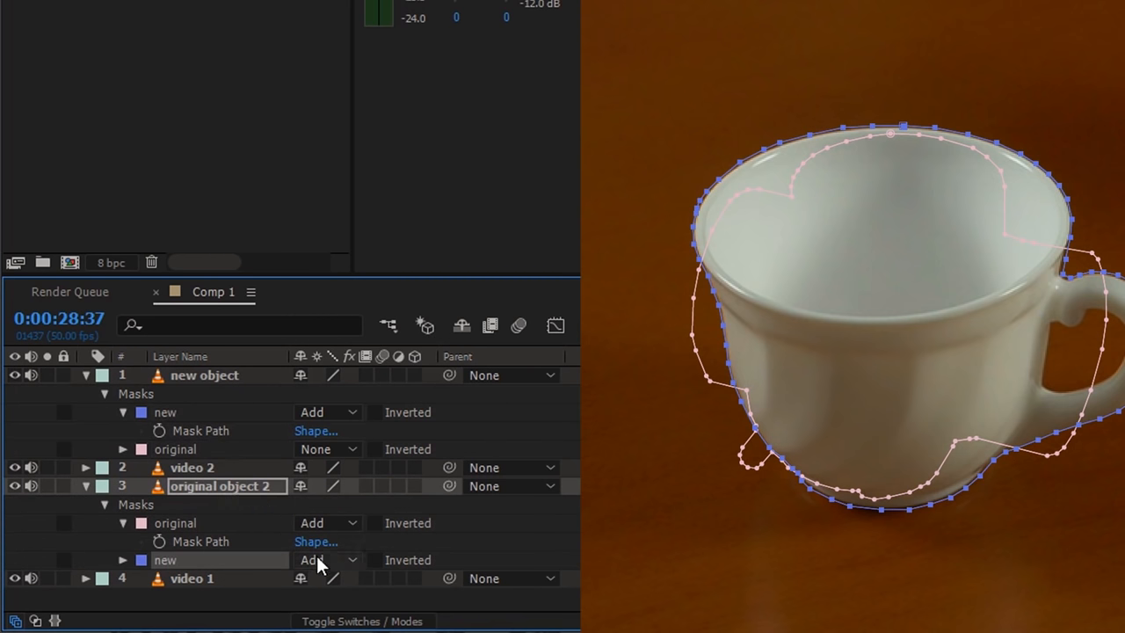
- Set the copied 'new' mask's mode to None and collapse the new object layer
{"action": "left_click", "coordinate": [325, 560]}
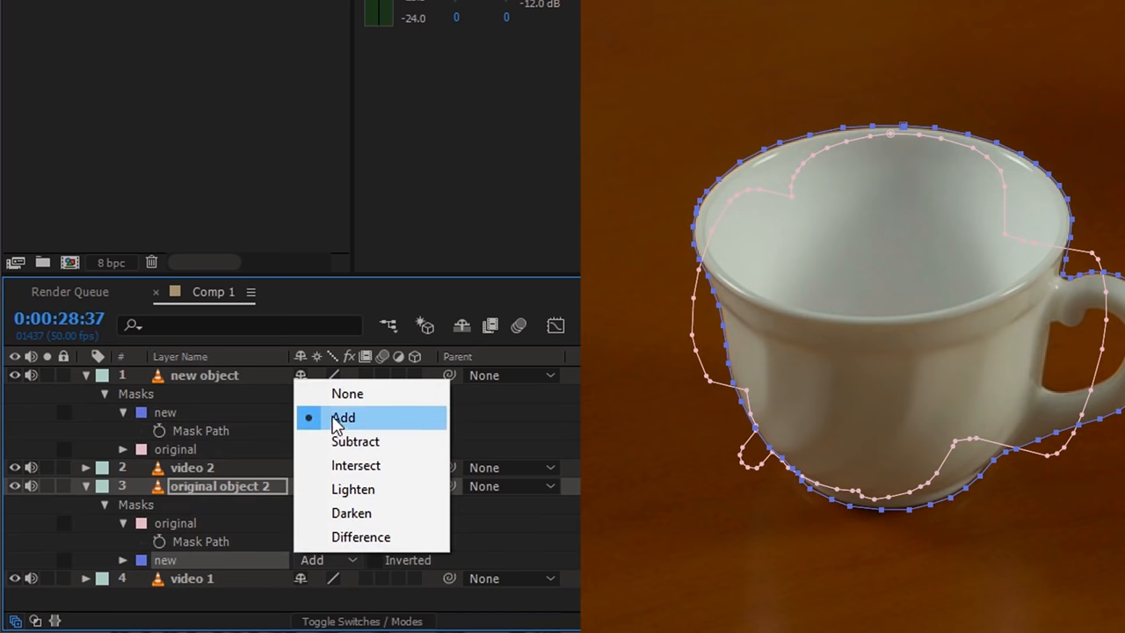
{"action": "left_click", "coordinate": [343, 417]}
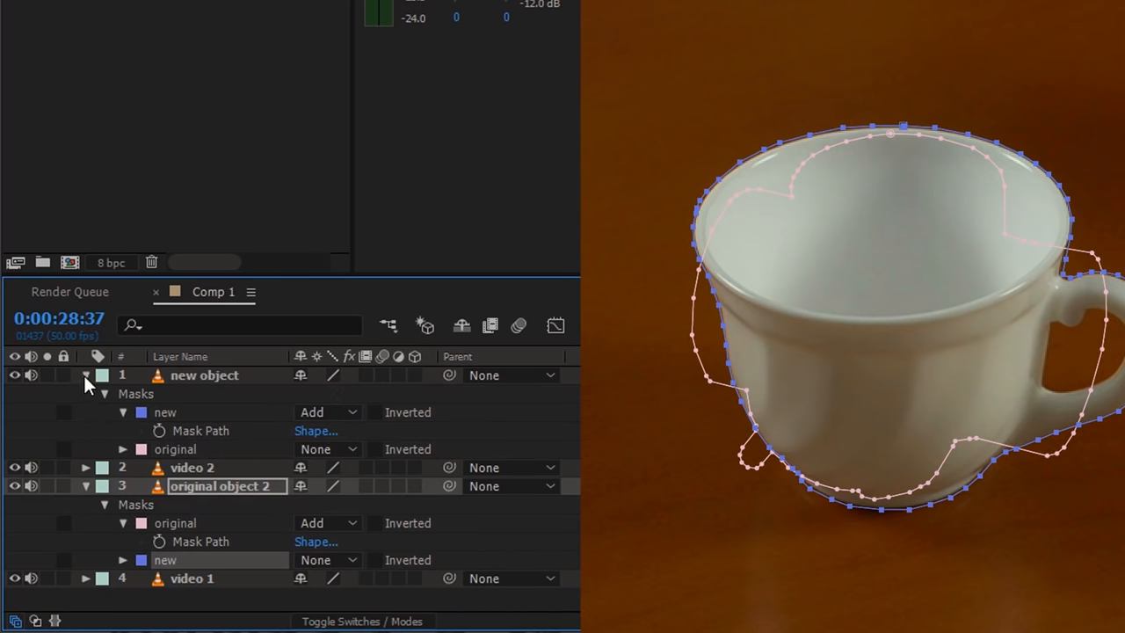
{"action": "left_click", "coordinate": [85, 376]}
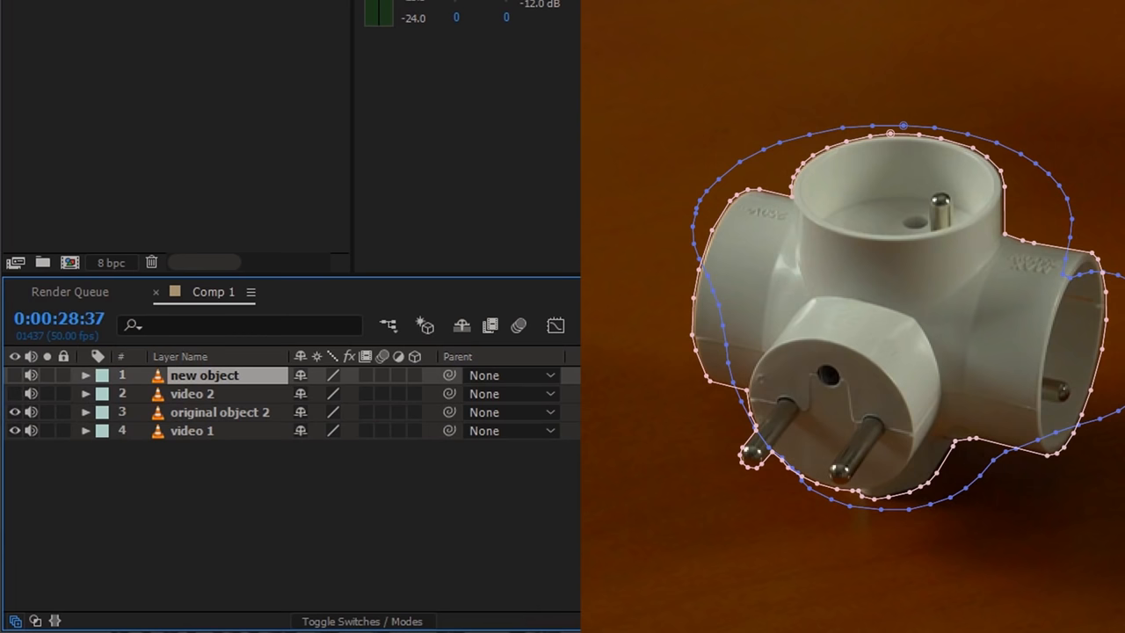
- Apply Reshape to original object 2: Source Mask original, Destination Mask new, Percent 63
{"action": "type", "text": "resha"}
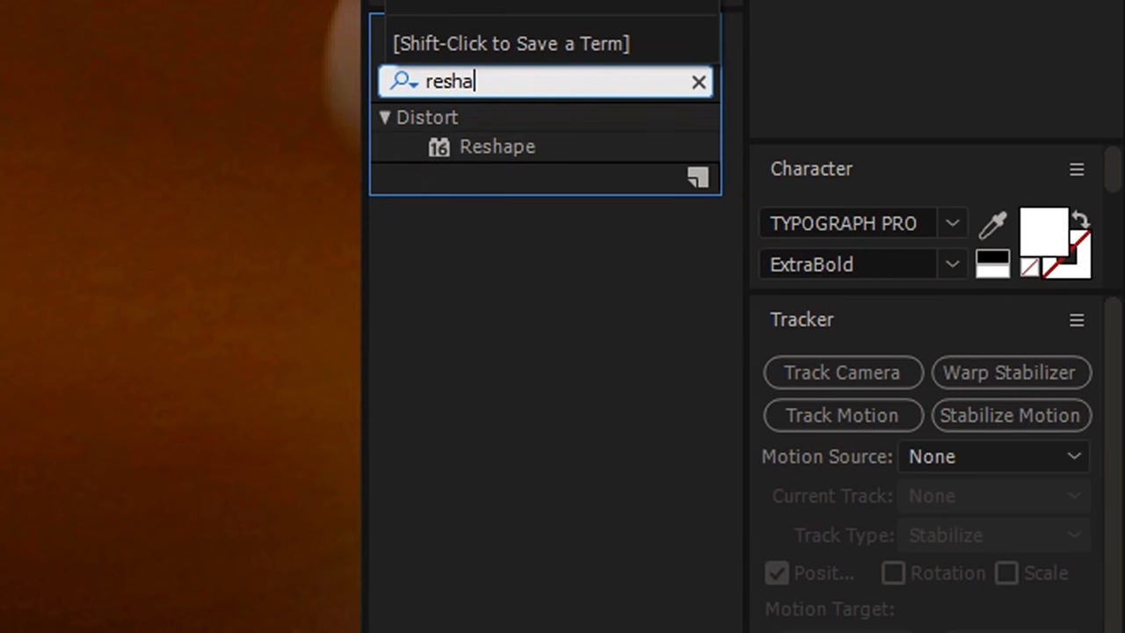
{"action": "mouse_move", "coordinate": [501, 159]}
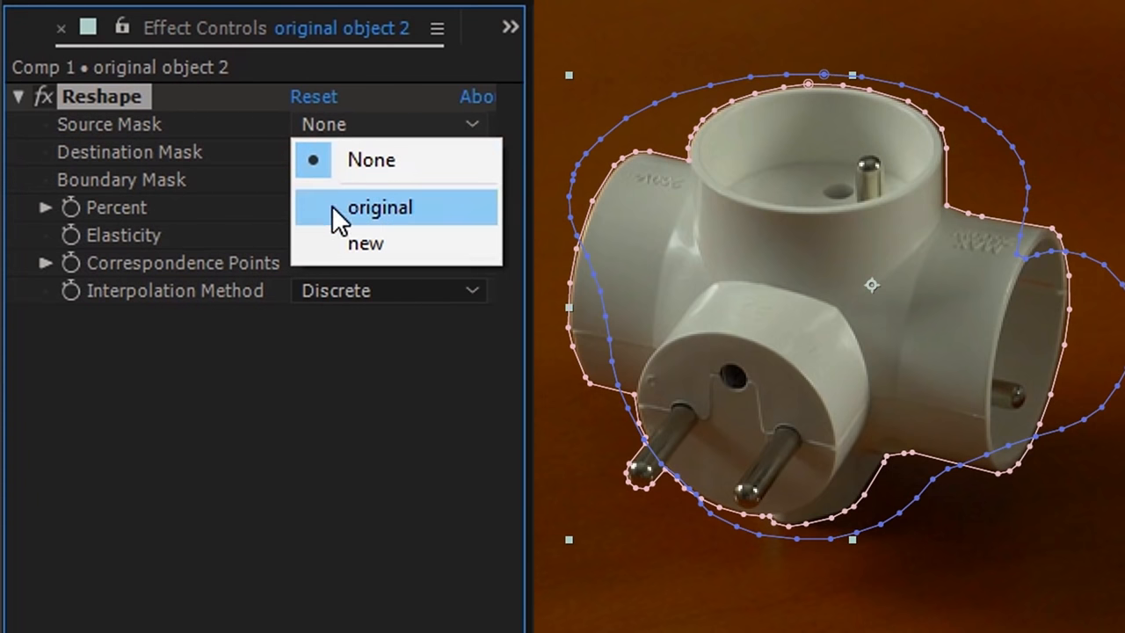
{"action": "left_click", "coordinate": [380, 207]}
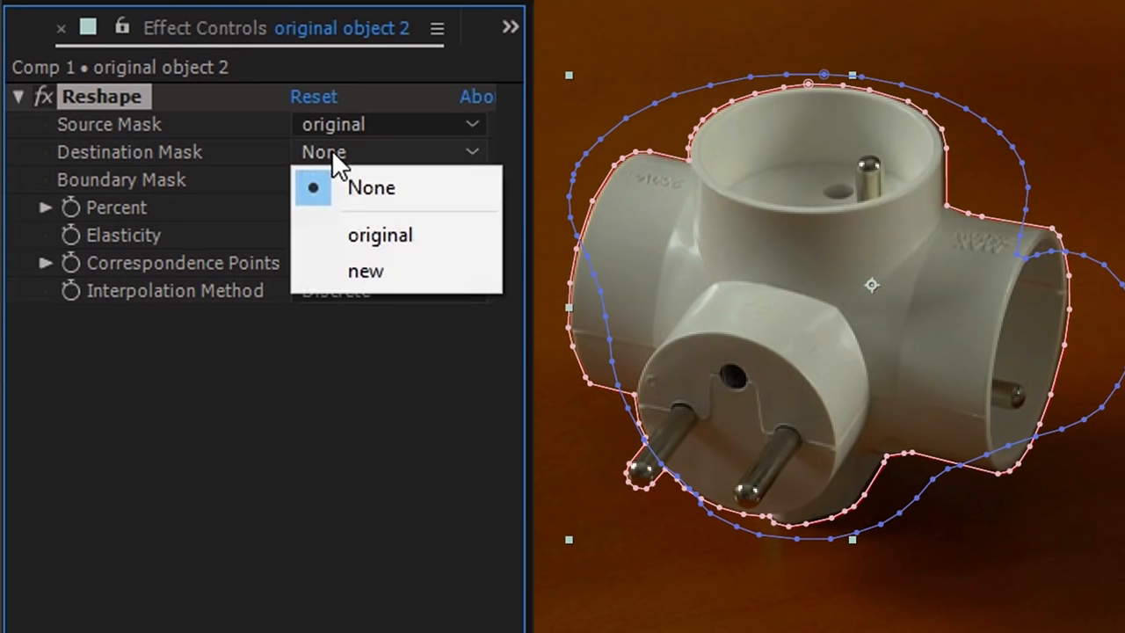
{"action": "left_click", "coordinate": [365, 271]}
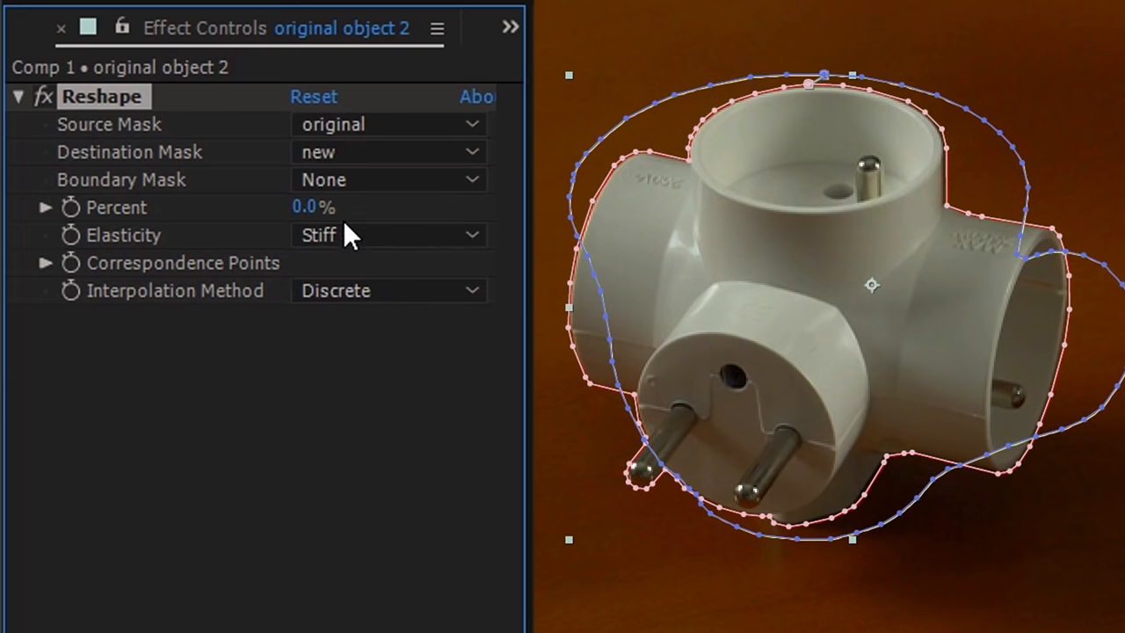
{"action": "left_click_drag", "start_coordinate": [312, 207], "coordinate": [378, 207]}
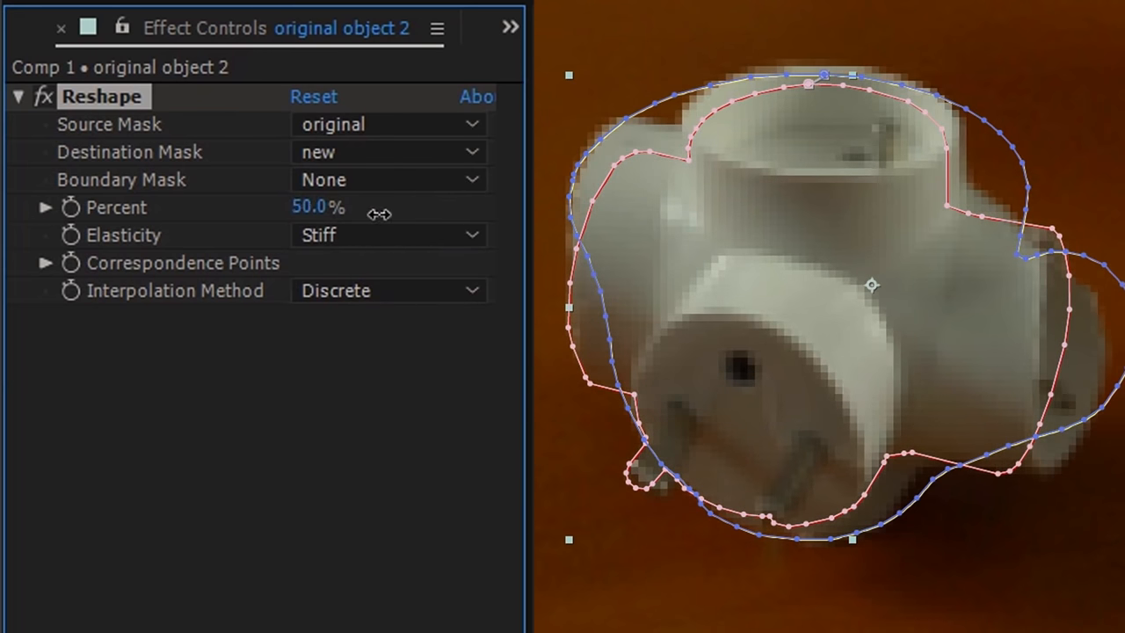
{"action": "left_click_drag", "start_coordinate": [318, 206], "coordinate": [422, 207]}
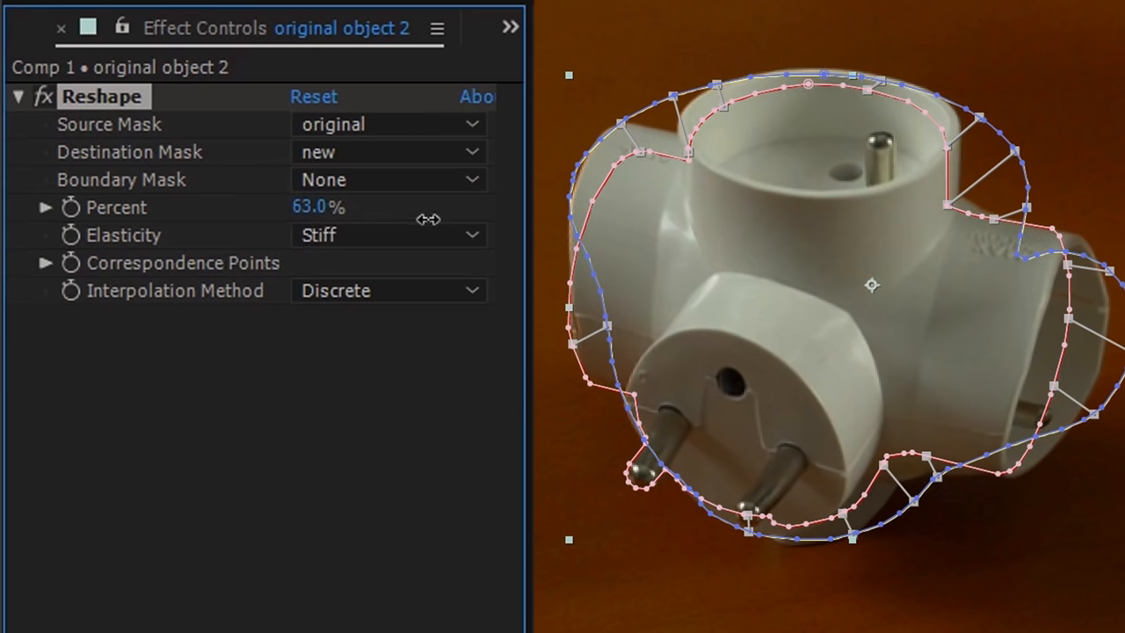
- Keyframe the splitter's Reshape Percent at 0%, then set a second keyframe later
{"action": "left_click_drag", "start_coordinate": [319, 206], "coordinate": [431, 207]}
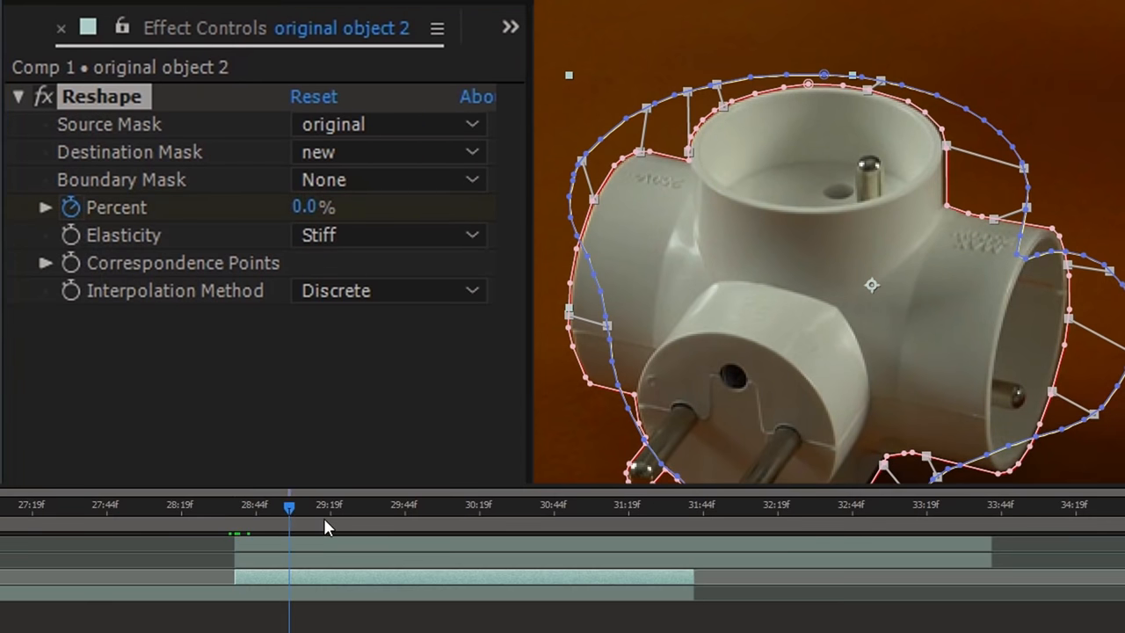
{"action": "left_click_drag", "start_coordinate": [289, 507], "coordinate": [377, 507]}
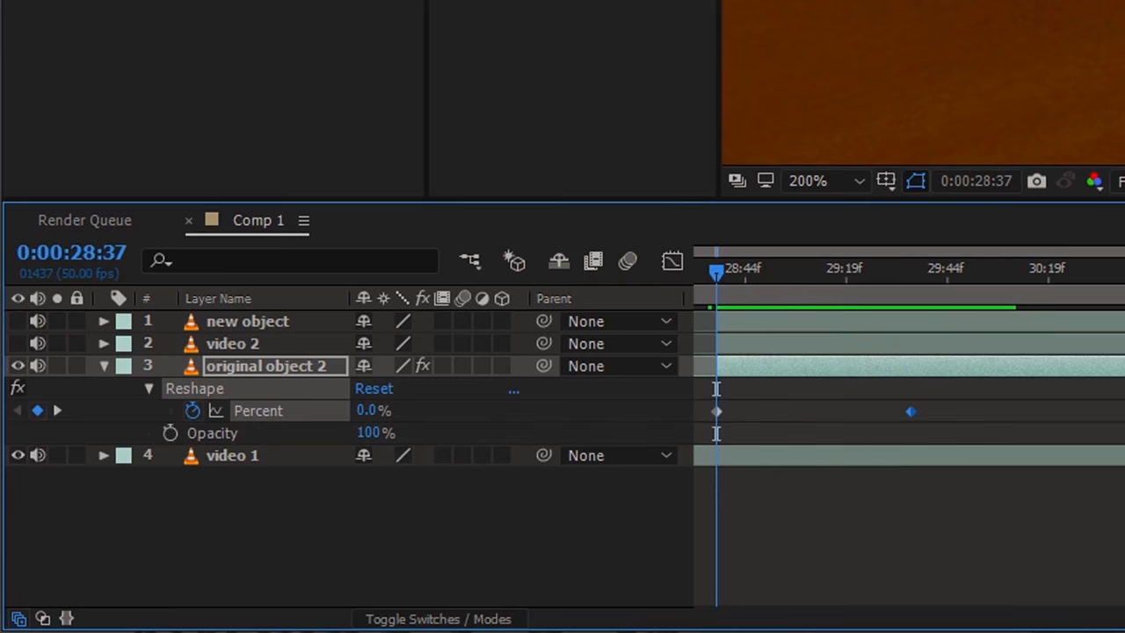
{"action": "left_click", "coordinate": [169, 432]}
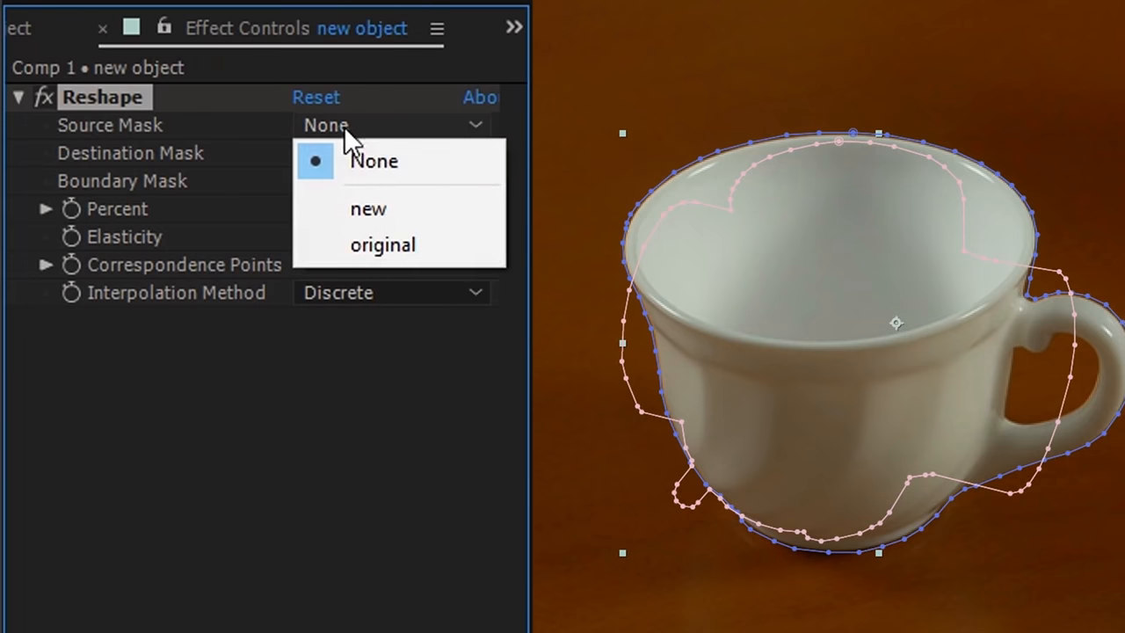
- Set the cup's Reshape Source Mask to new, Destination to original, and keyframe Percent at 100
{"action": "left_click", "coordinate": [367, 208]}
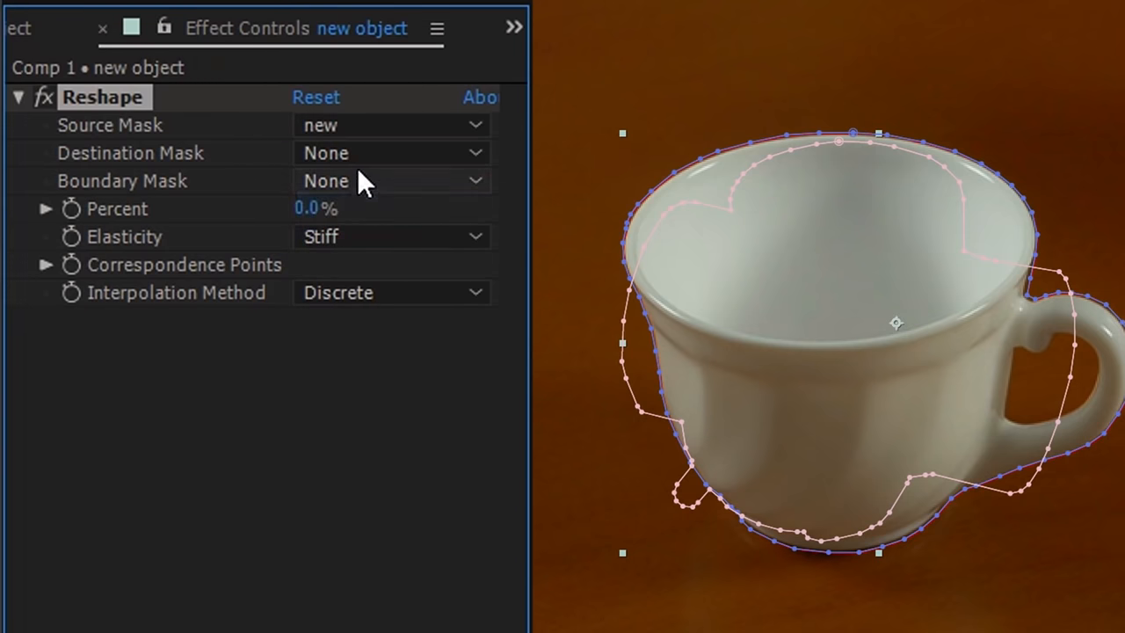
{"action": "left_click", "coordinate": [390, 153]}
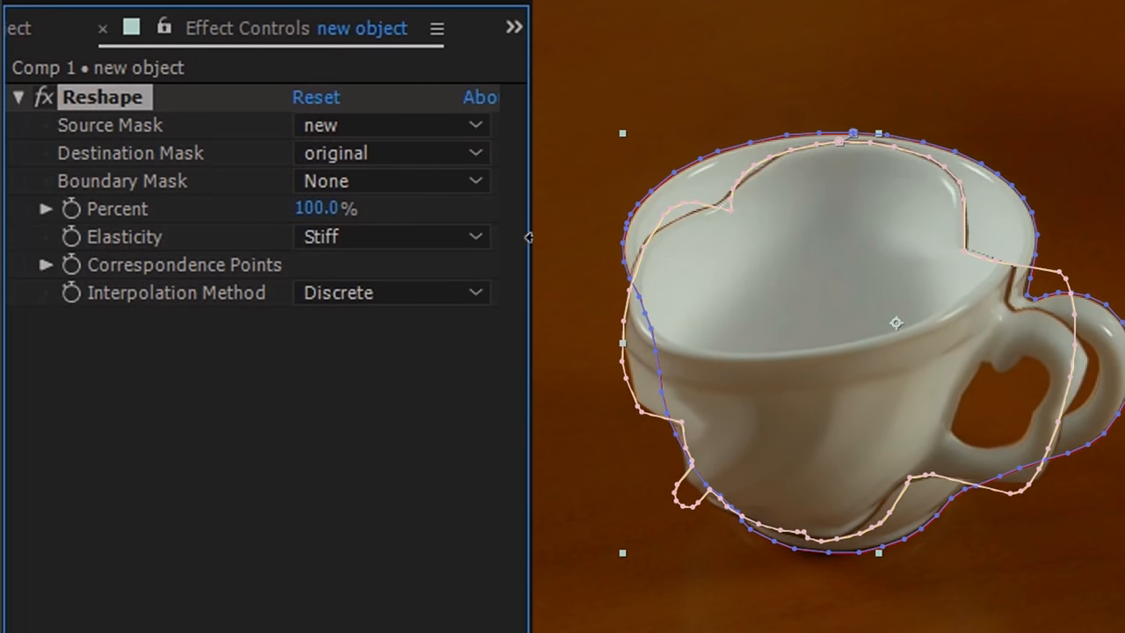
{"action": "left_click_drag", "start_coordinate": [326, 209], "coordinate": [299, 209]}
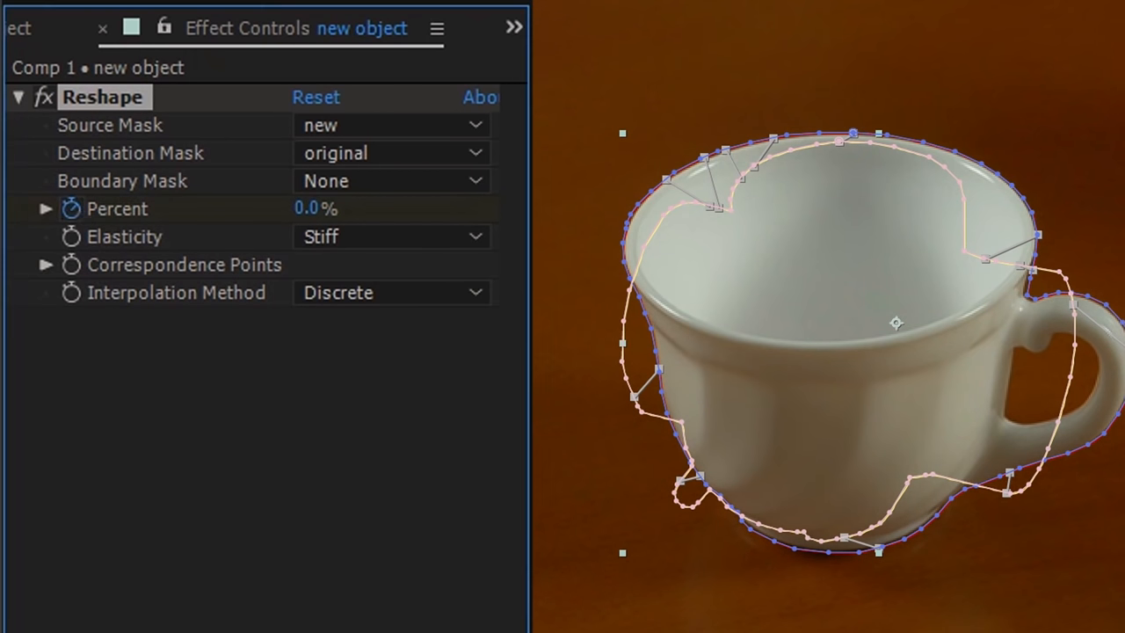
{"action": "type", "text": "100"}
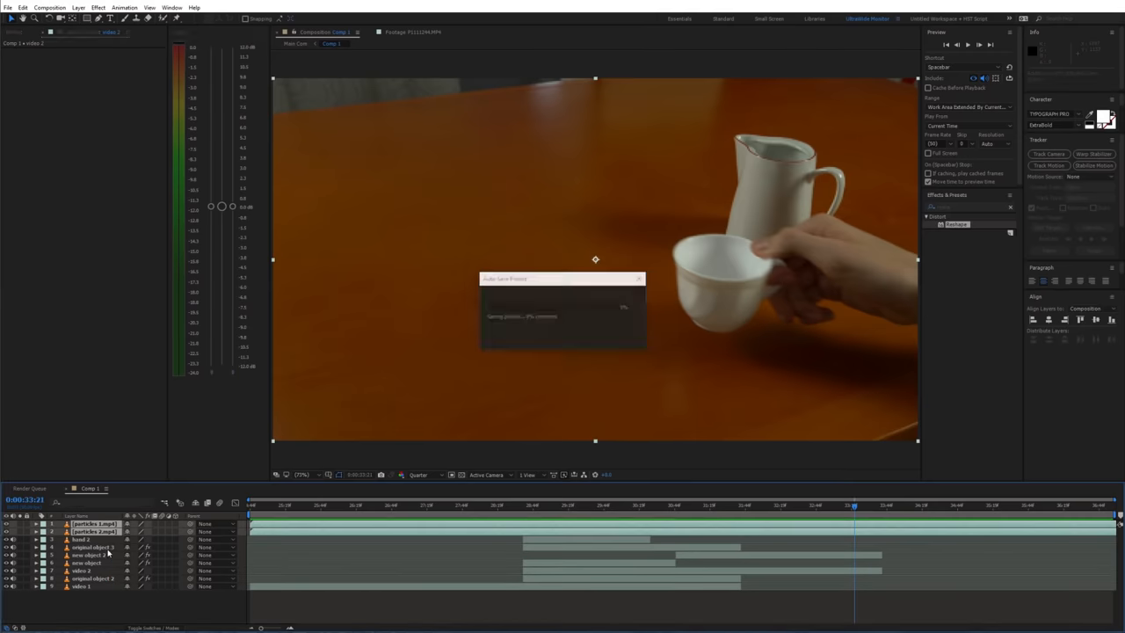
- Move the playhead to 0:00:29:43, where the particles appear
{"action": "left_click", "coordinate": [603, 505]}
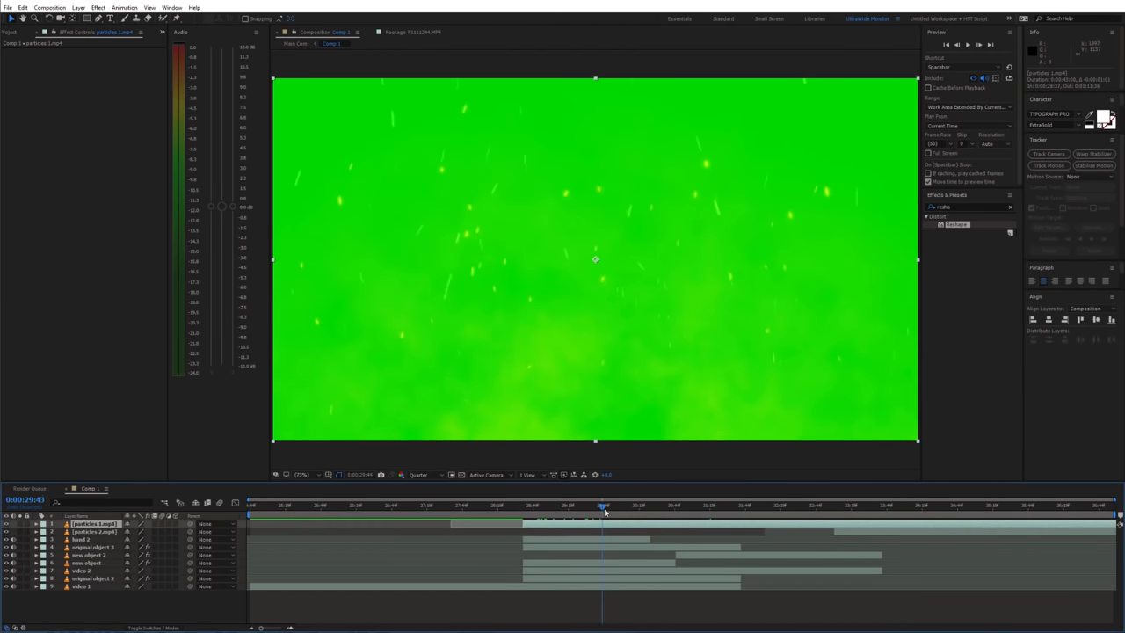